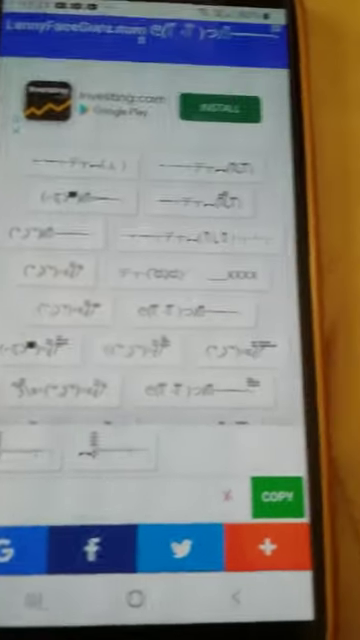
{"action": "scroll", "scroll_direction": "down", "scroll_amount": 3}
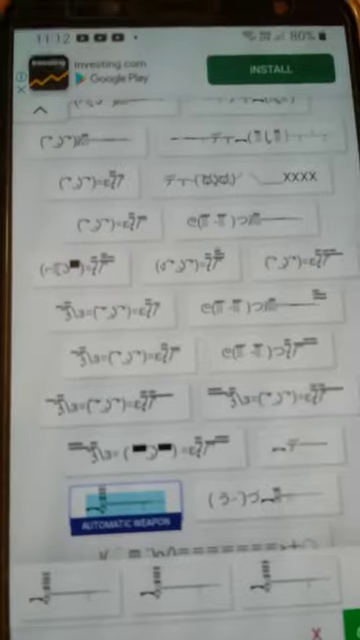